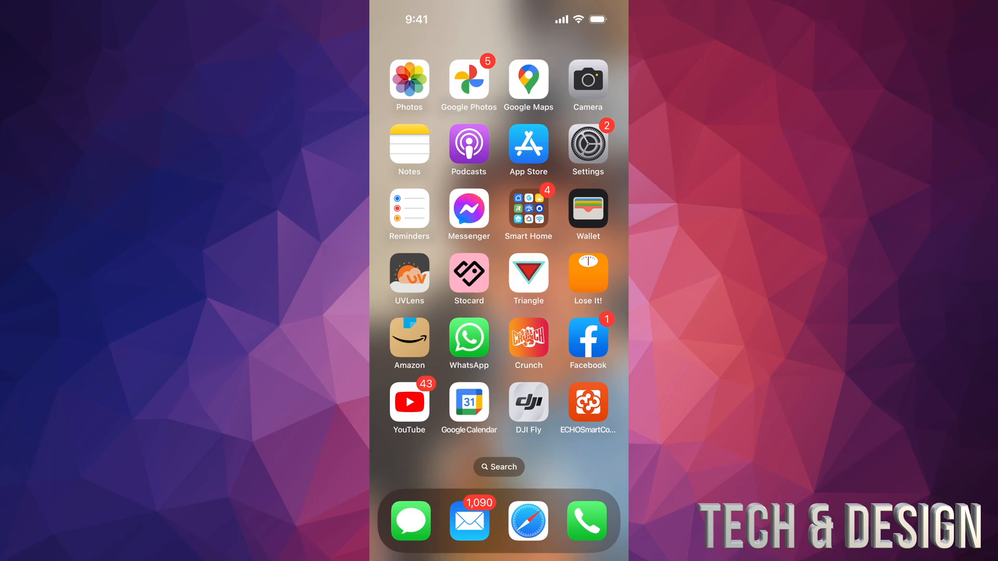
# Step: Launch Settings from the Home Screen
pyautogui.click(586, 143)
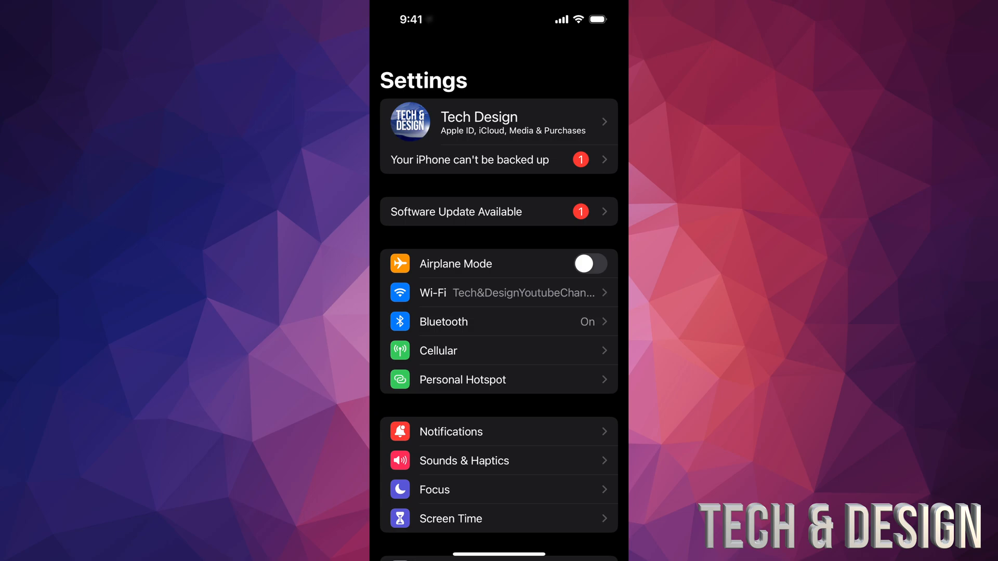
# Step: Scroll down to General and reach the Software Update page listing iOS 16.6
pyautogui.scroll(-3)
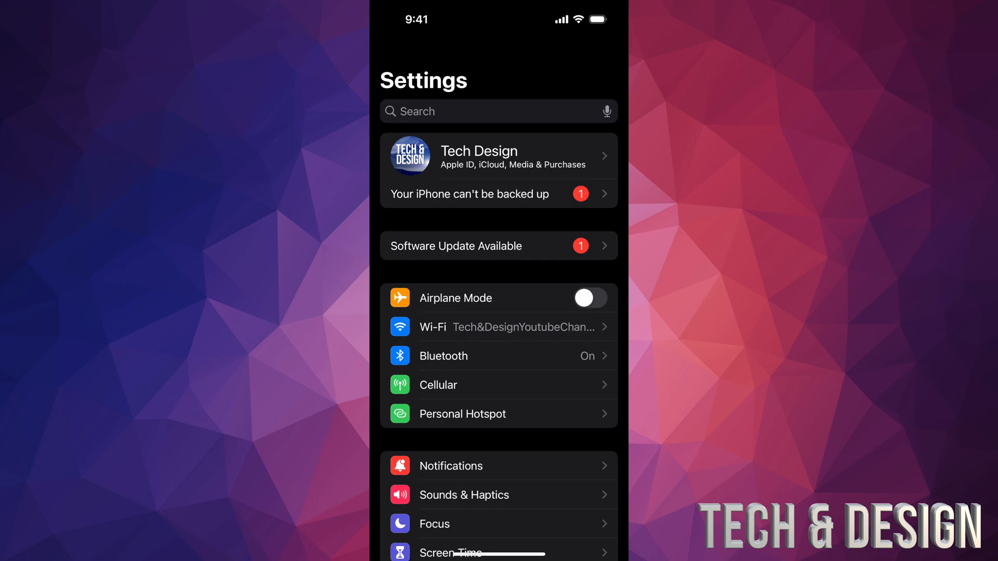
pyautogui.scroll(-3)
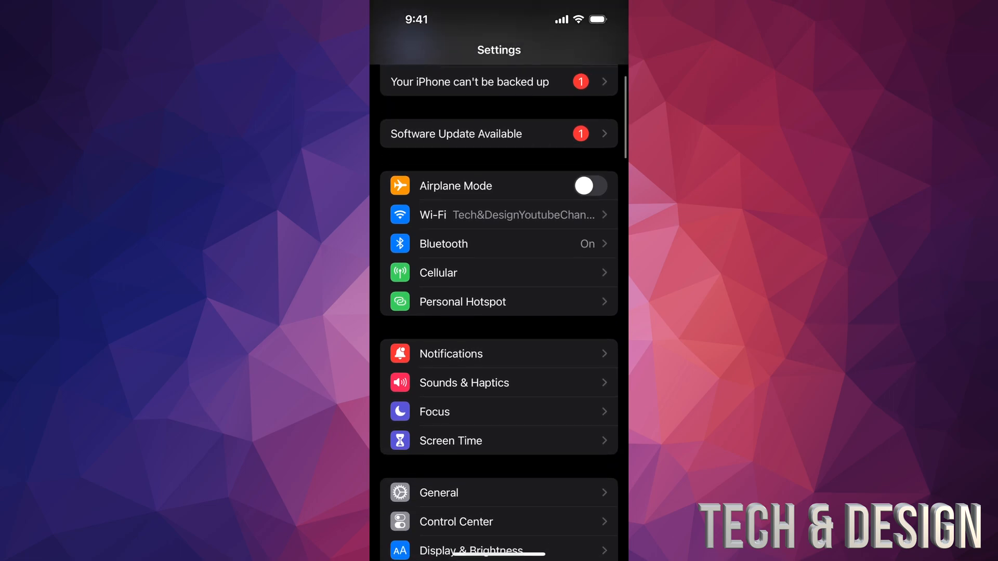
pyautogui.scroll(-3)
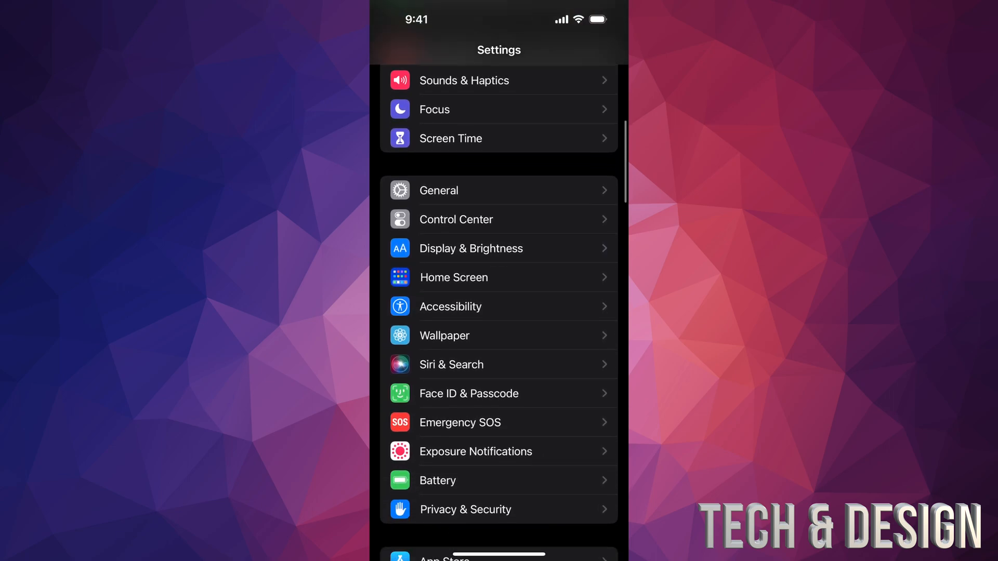
pyautogui.scroll(-3)
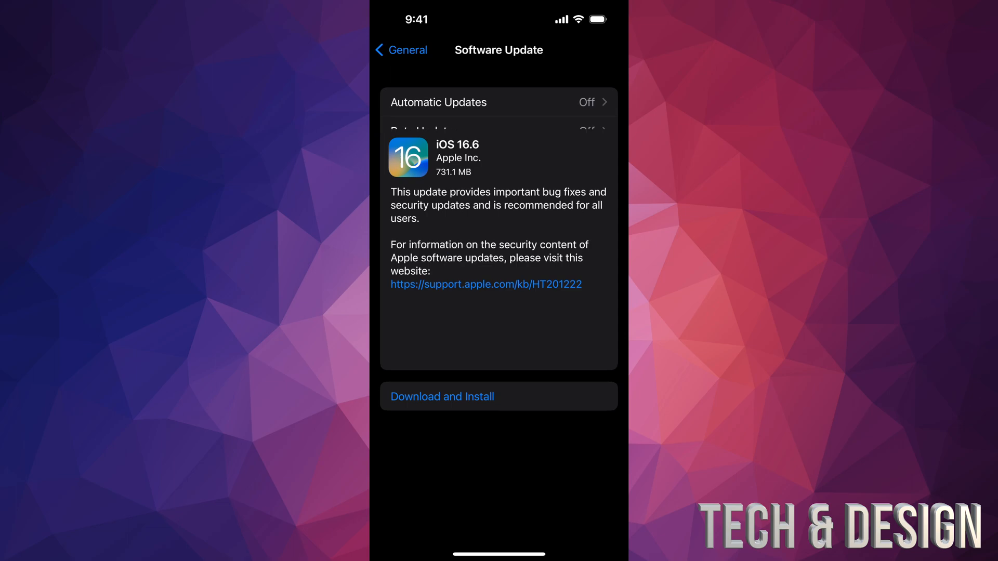
# Step: Choose Download and Install for iOS 16.6, raising the cellular-data prompt
pyautogui.scroll(-3)
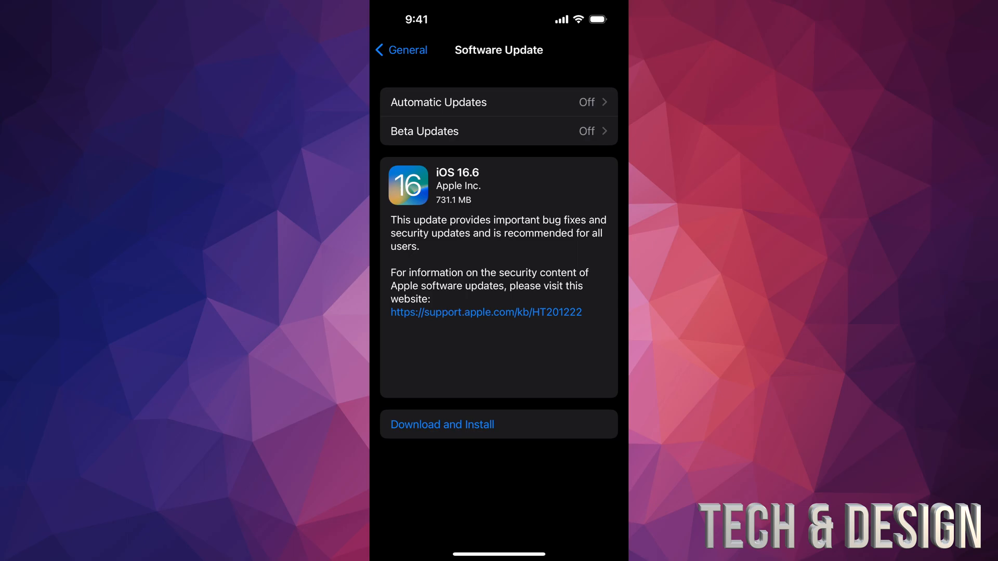
pyautogui.click(441, 424)
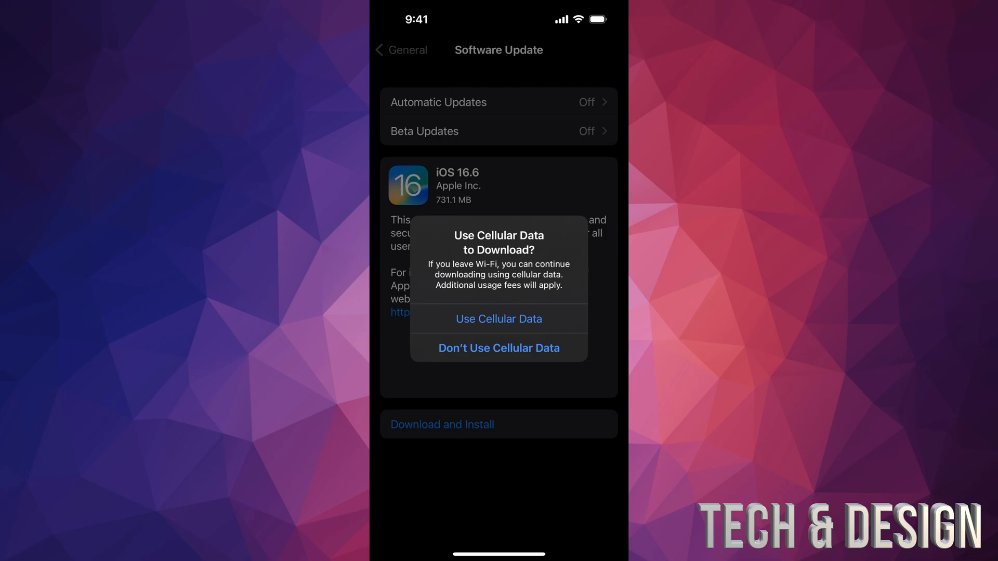
# Step: Decline cellular data, retry the download, and decline cellular data again
pyautogui.click(497, 348)
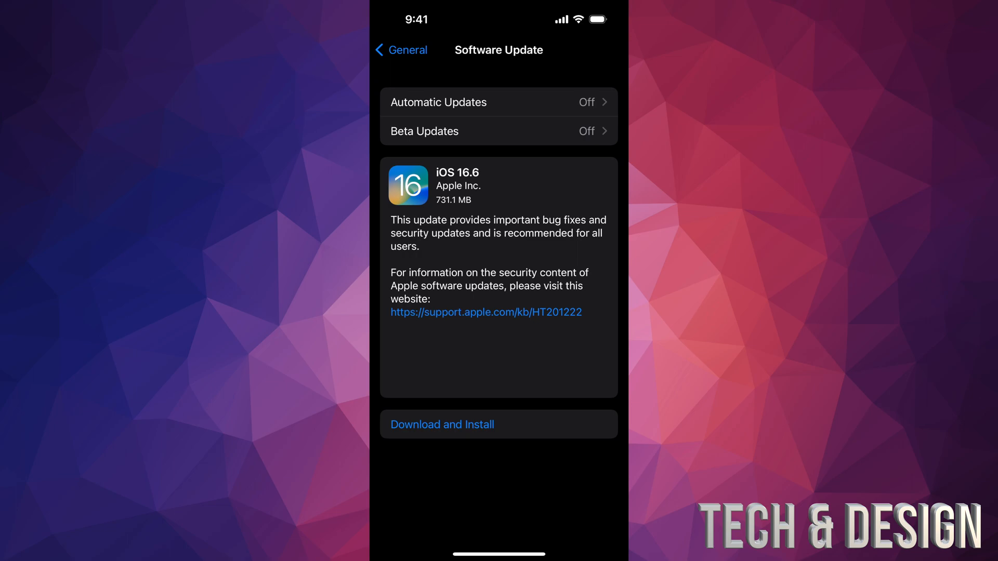
pyautogui.click(441, 424)
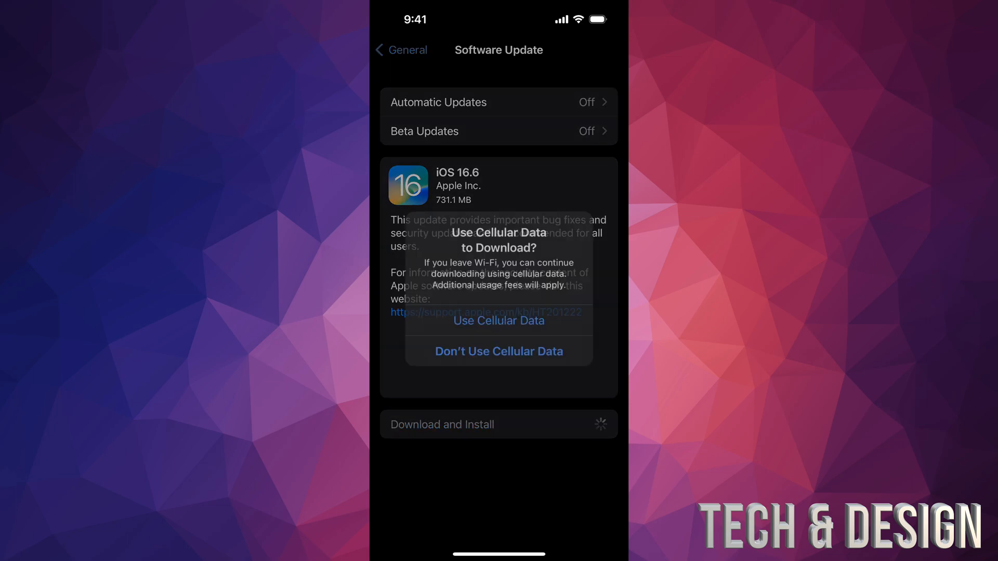
pyautogui.click(497, 351)
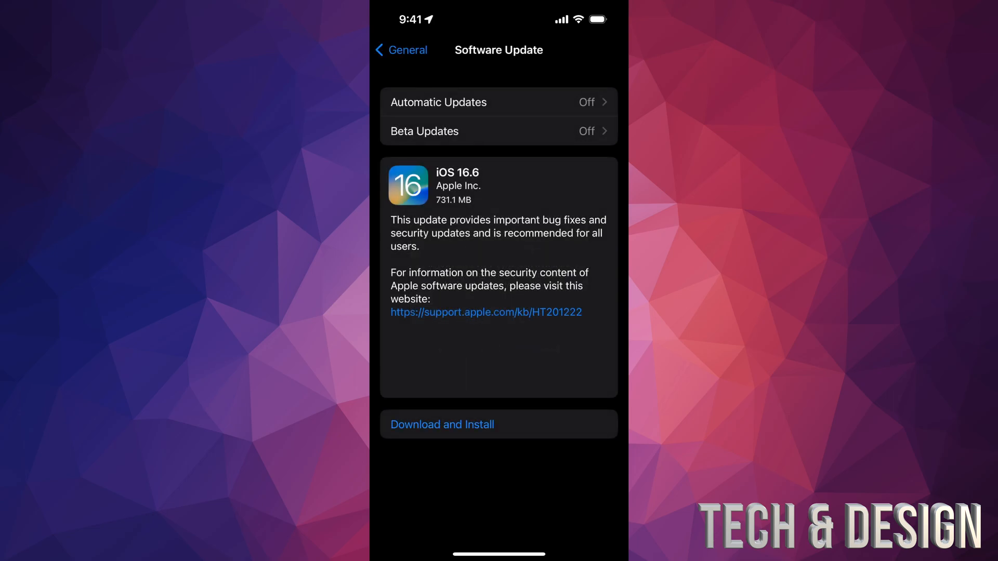
# Step: Start the iOS 16.6 download and let it finish until Install Now appears
pyautogui.click(398, 50)
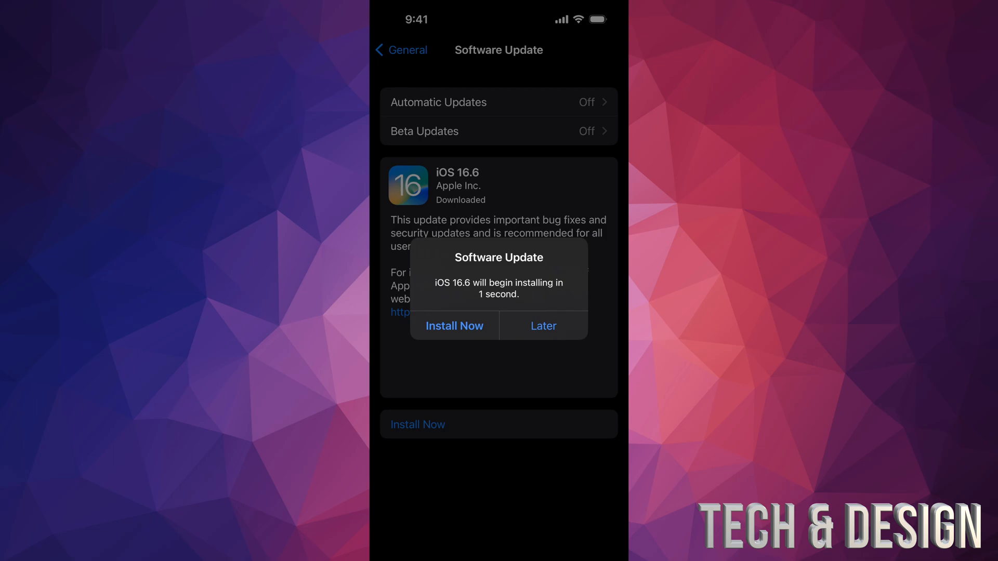
# Step: Install iOS 16.6 now, then return to Settings to confirm no update remains
pyautogui.click(454, 325)
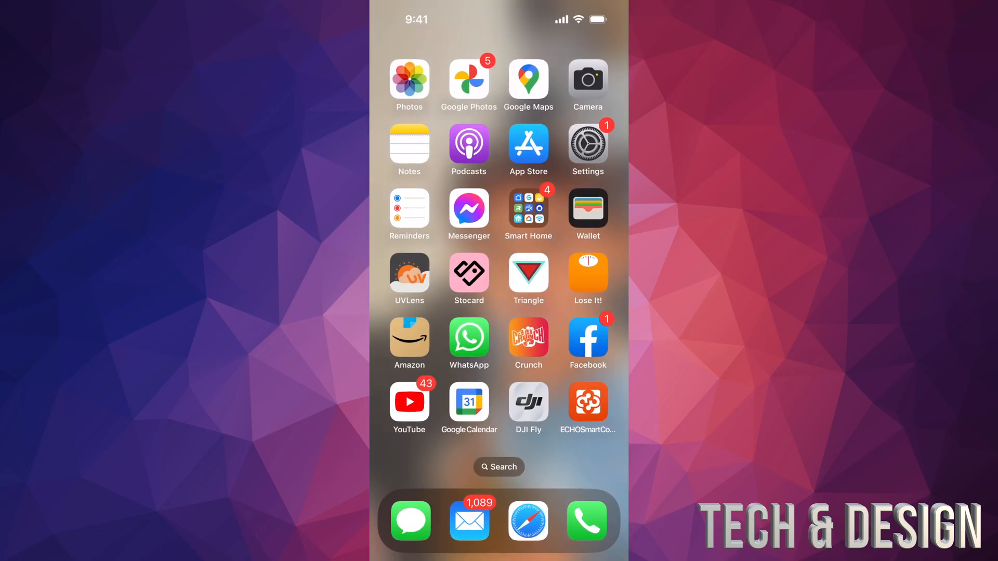
pyautogui.click(586, 149)
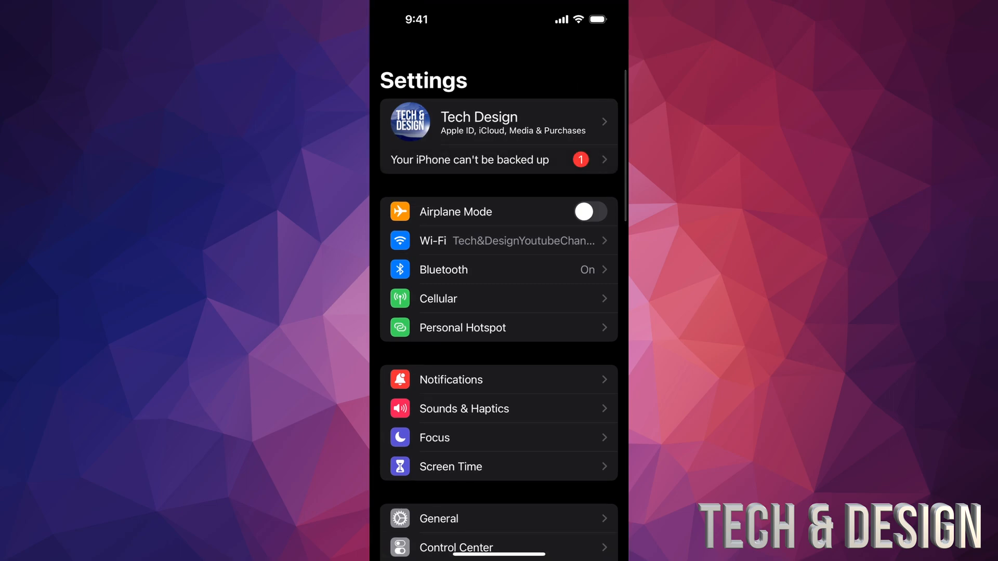